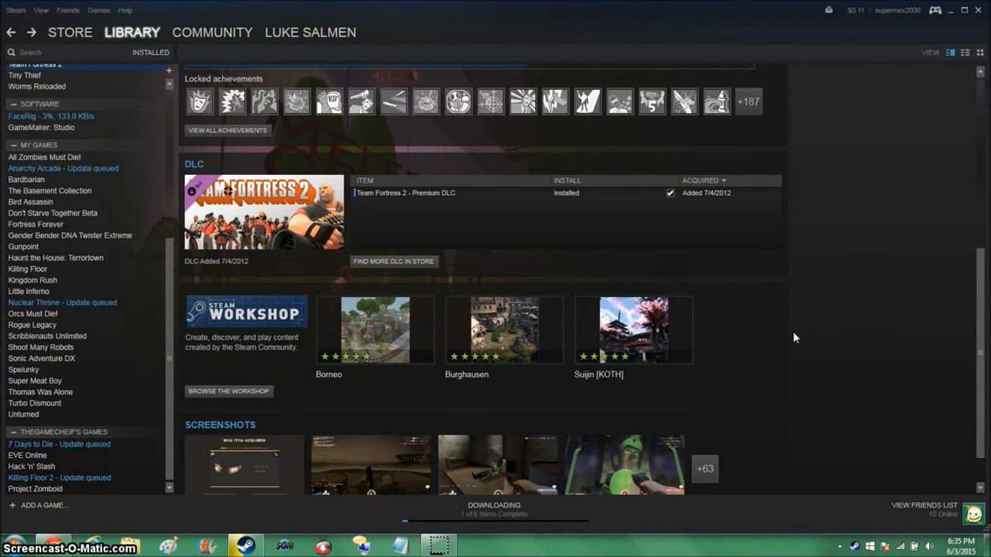
mouse_move(789, 331)
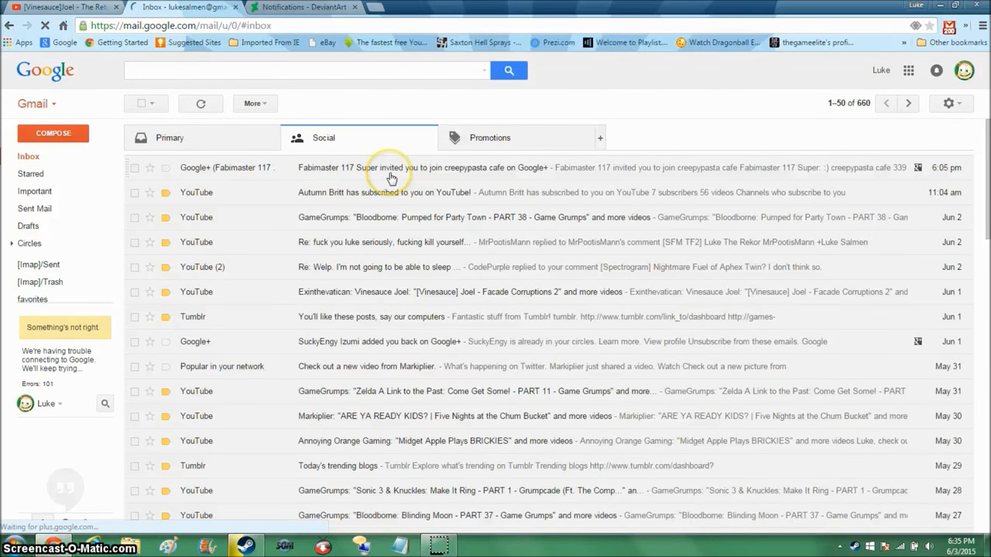
mouse_move(391, 174)
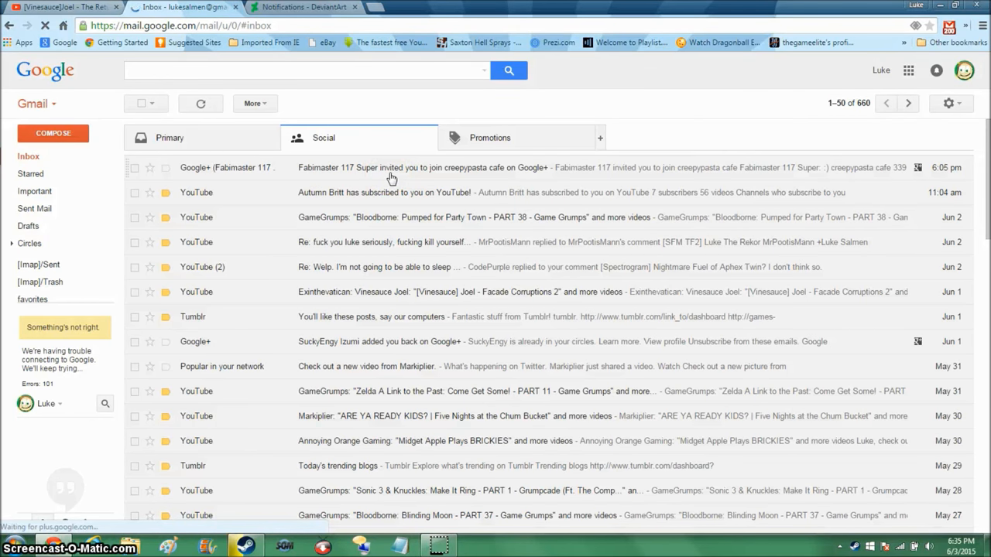
mouse_move(395, 186)
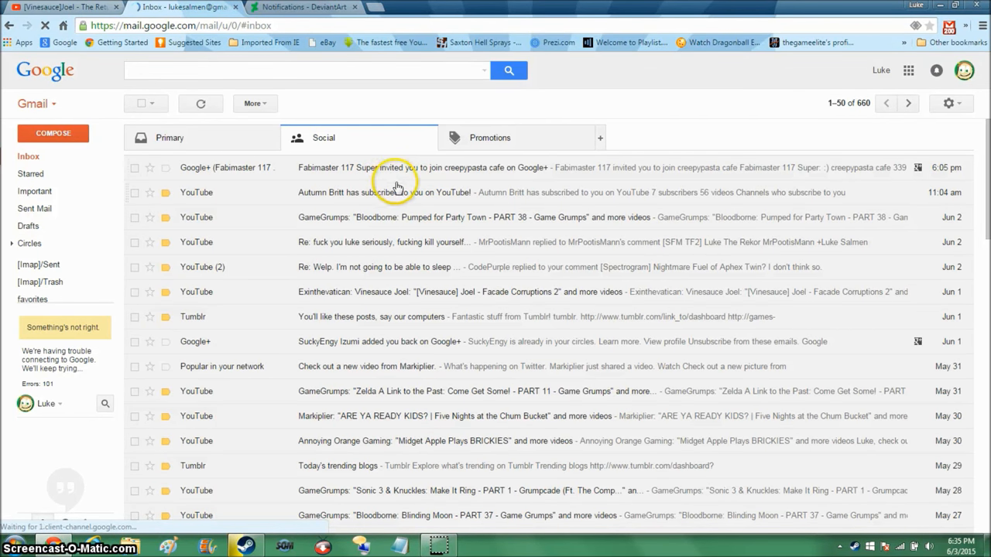
mouse_move(537, 196)
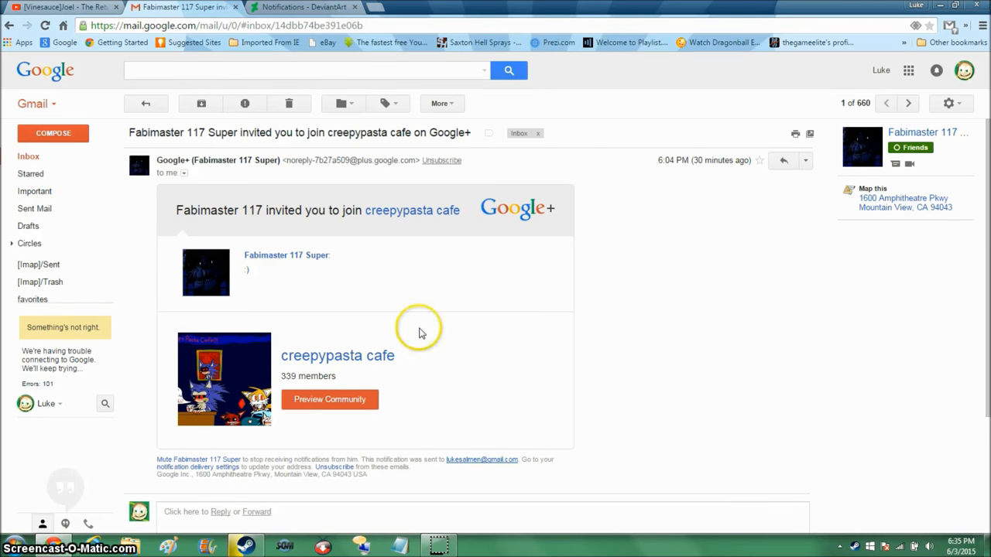
mouse_move(417, 328)
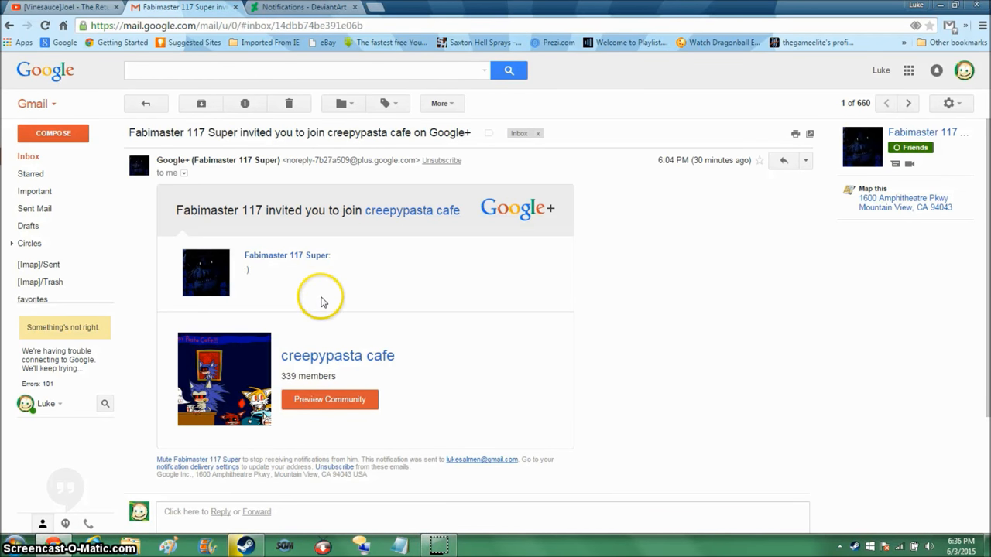
mouse_move(349, 331)
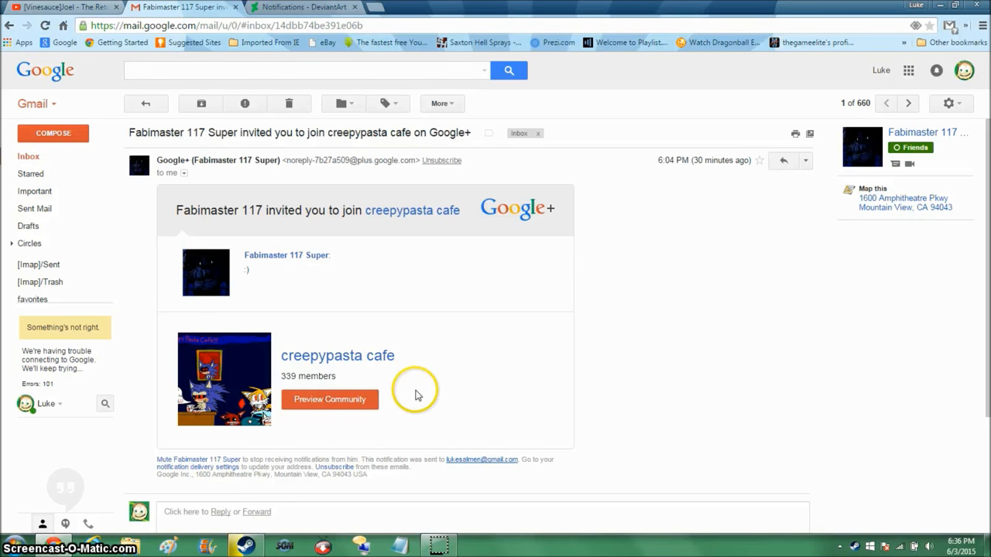
Open the Google+ invitation email and preview the creepypasta cafe community page.
double_click(290, 376)
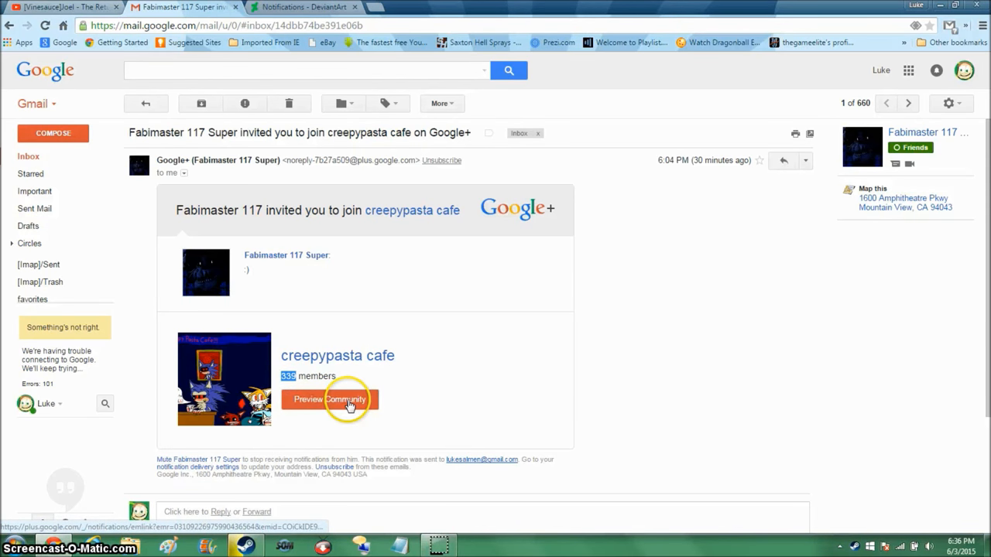
left_click(330, 399)
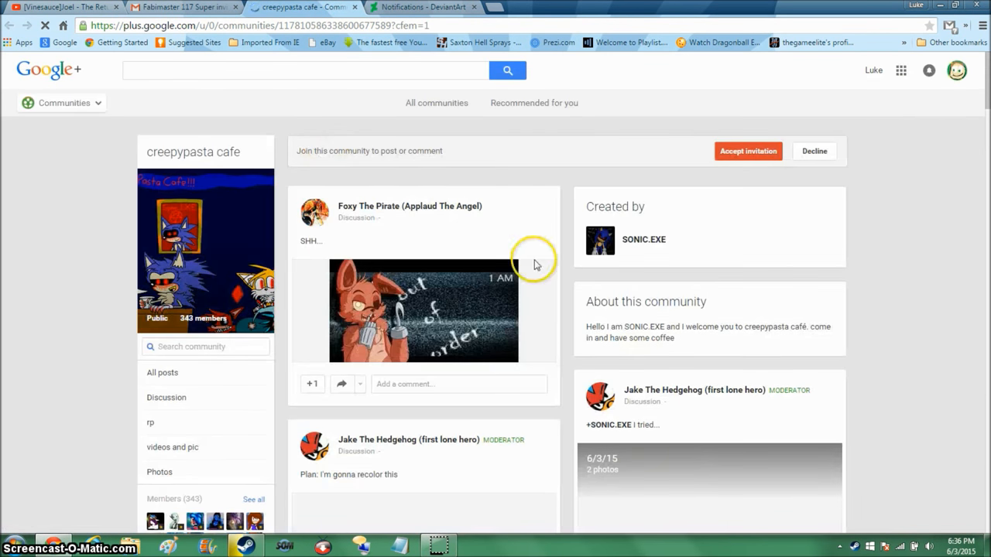